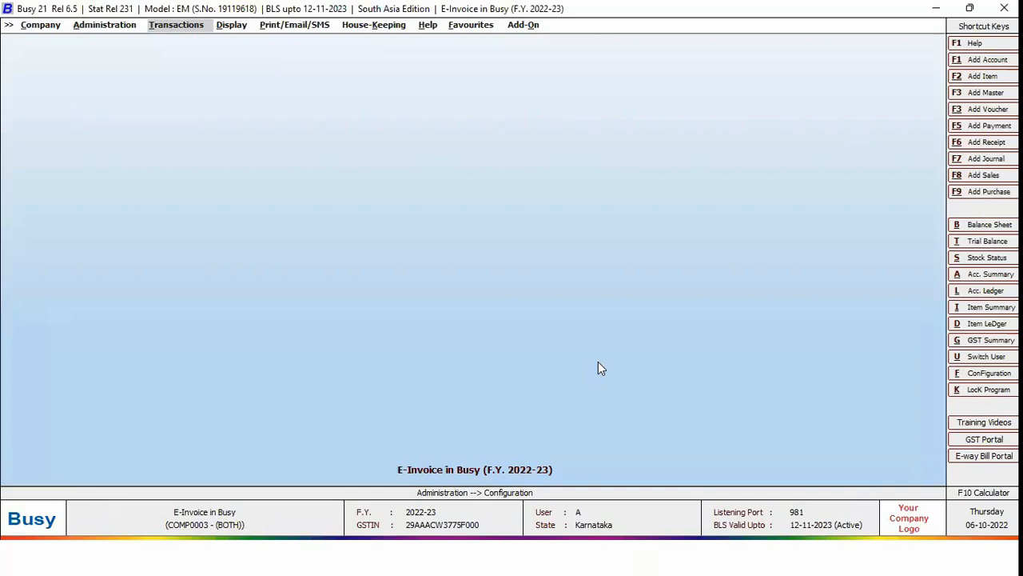
# - Save sales voucher BJG/48/22-23 with E-Invoice required set to Y, without printing the invoice
pyautogui.click(176, 24)
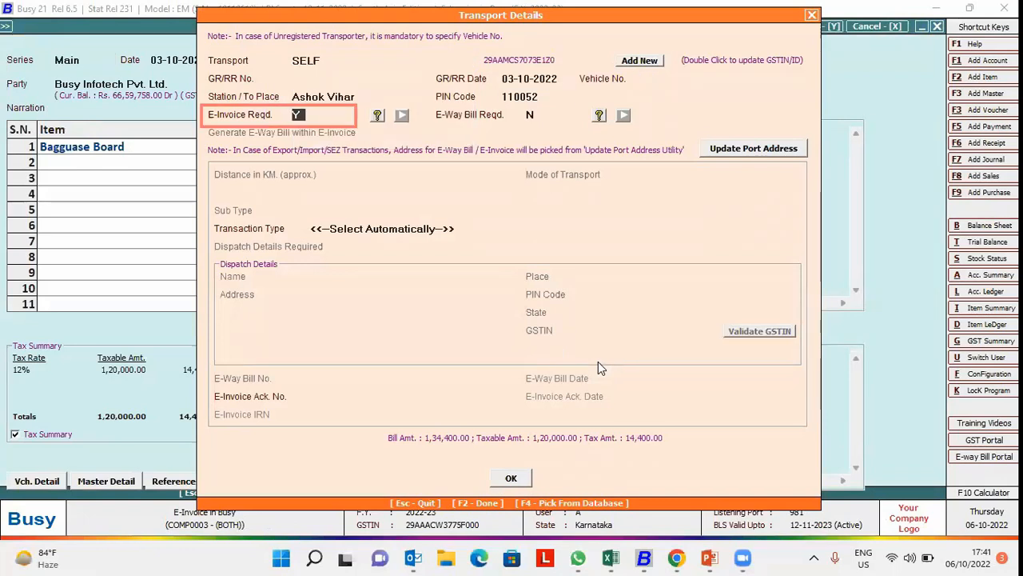
pyautogui.click(511, 477)
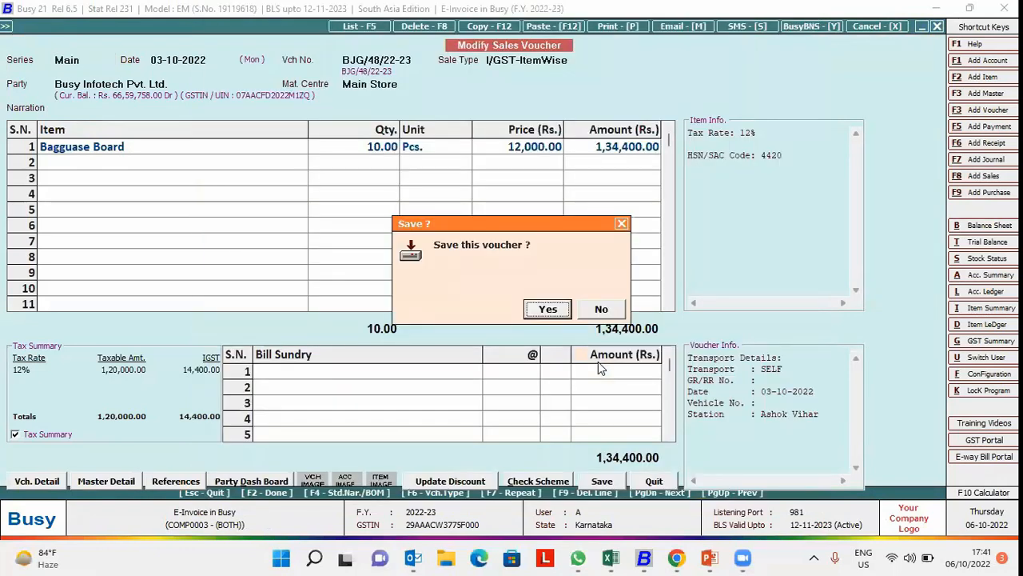
pyautogui.click(548, 309)
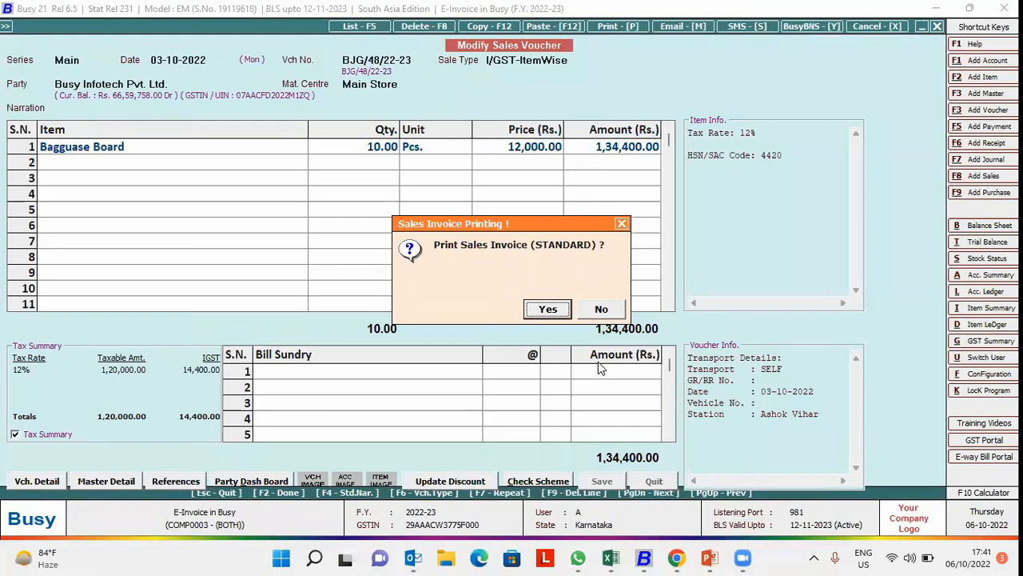
pyautogui.click(602, 308)
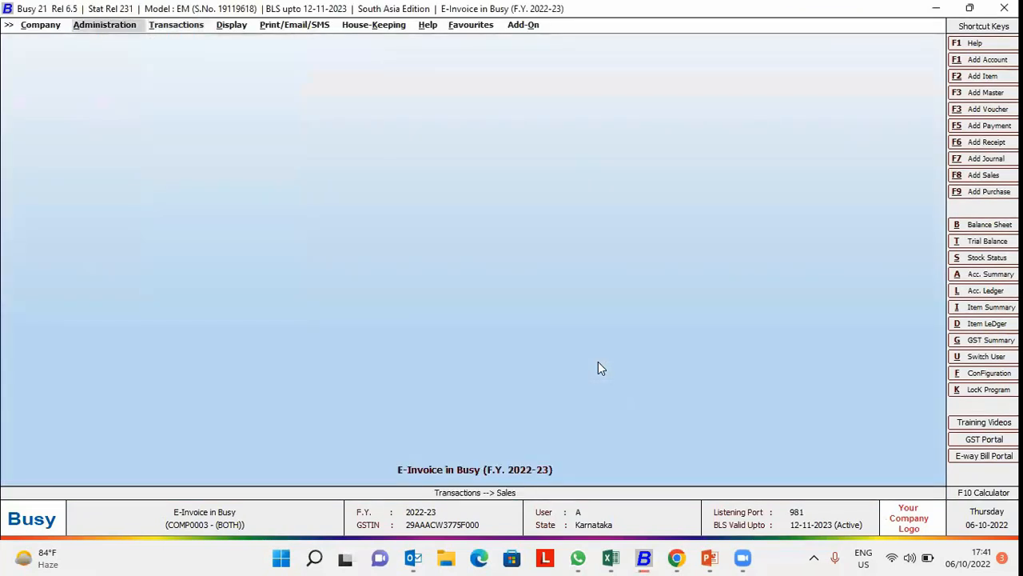
# - Reach Voucher Series Configuration through Administration > Configuration
pyautogui.click(105, 25)
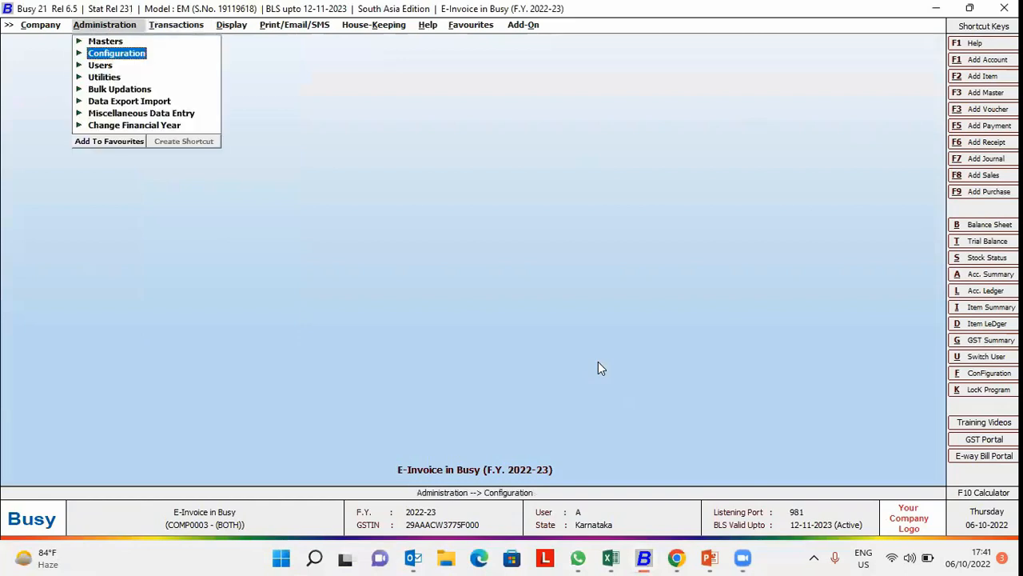
pyautogui.click(116, 53)
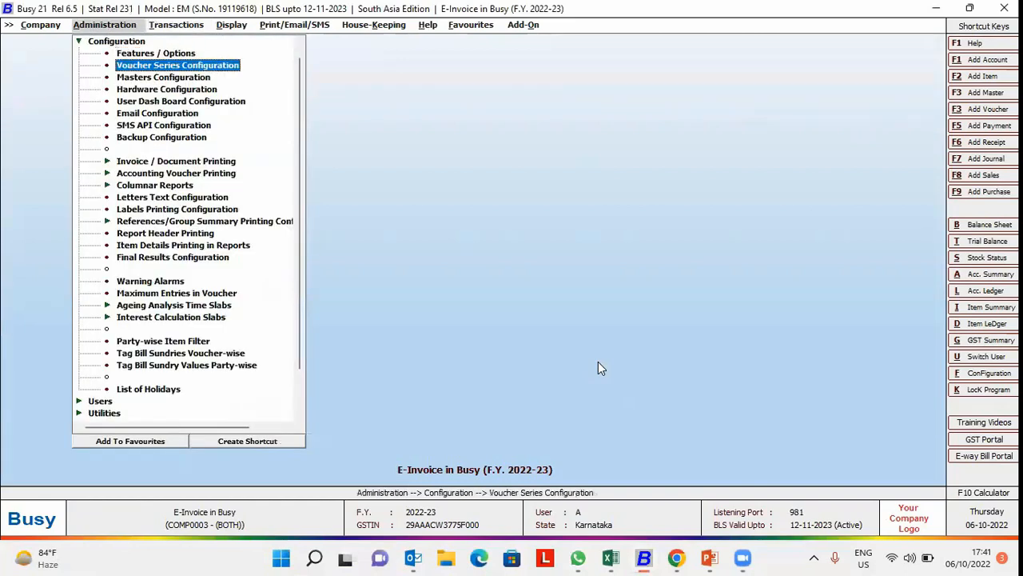
pyautogui.click(177, 65)
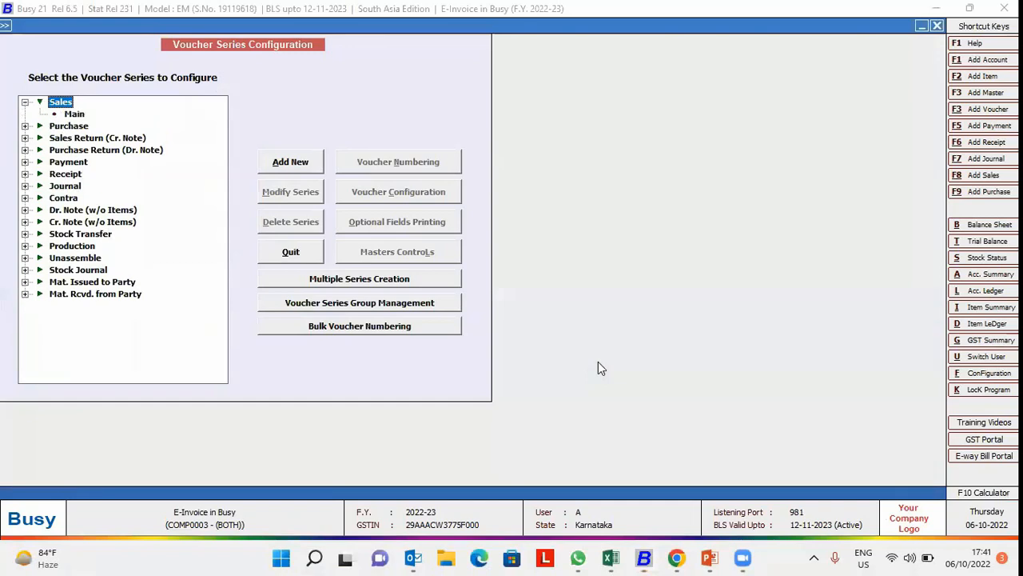
# - Set the Sales Main series' Generate 'E-Invoice' After Saving option to Y
pyautogui.click(74, 114)
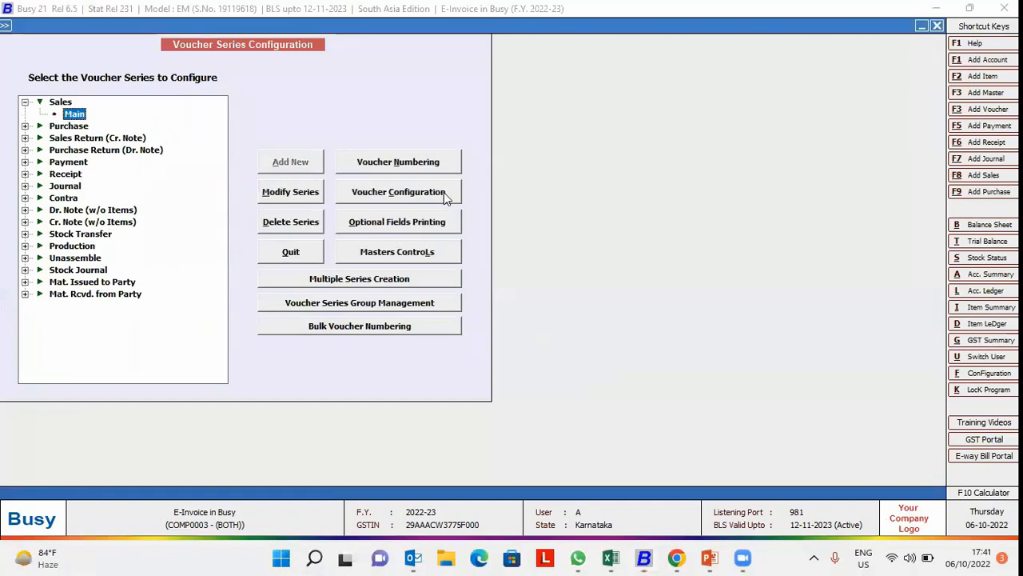
pyautogui.click(397, 191)
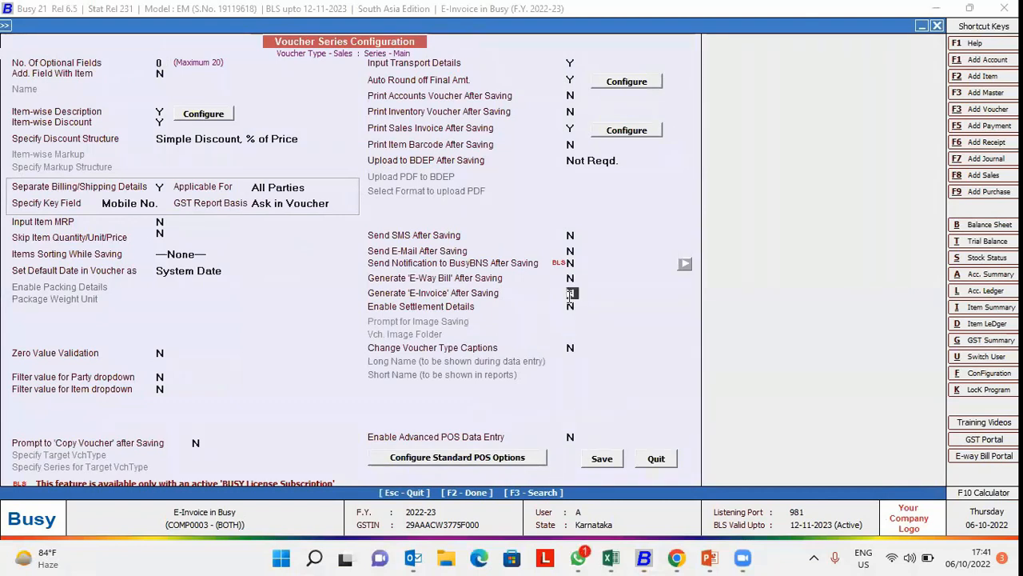
pyautogui.click(176, 24)
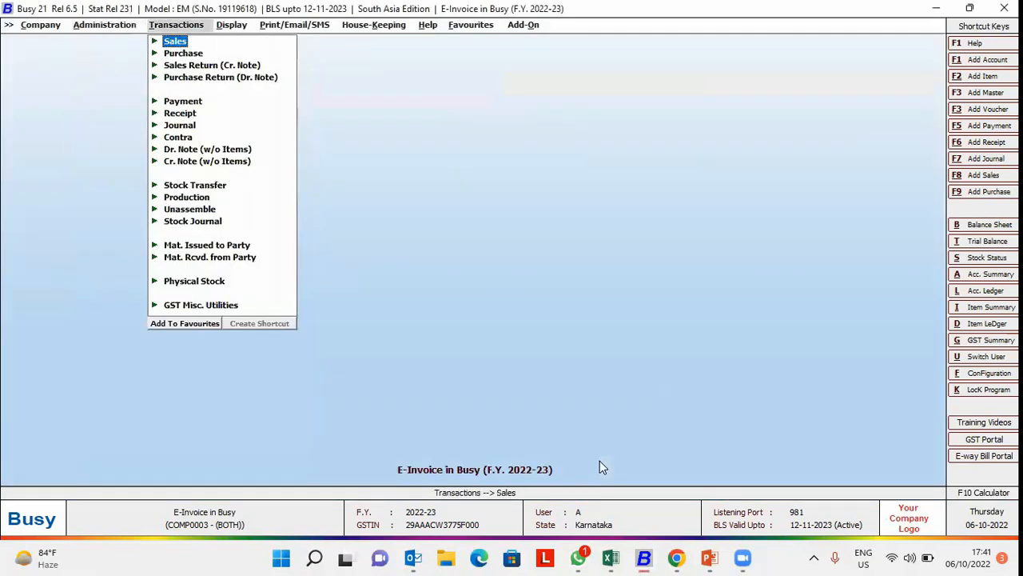
# - Re-save sales voucher BJG/48/22-23 so the generate e-invoice prompt appears
pyautogui.click(174, 41)
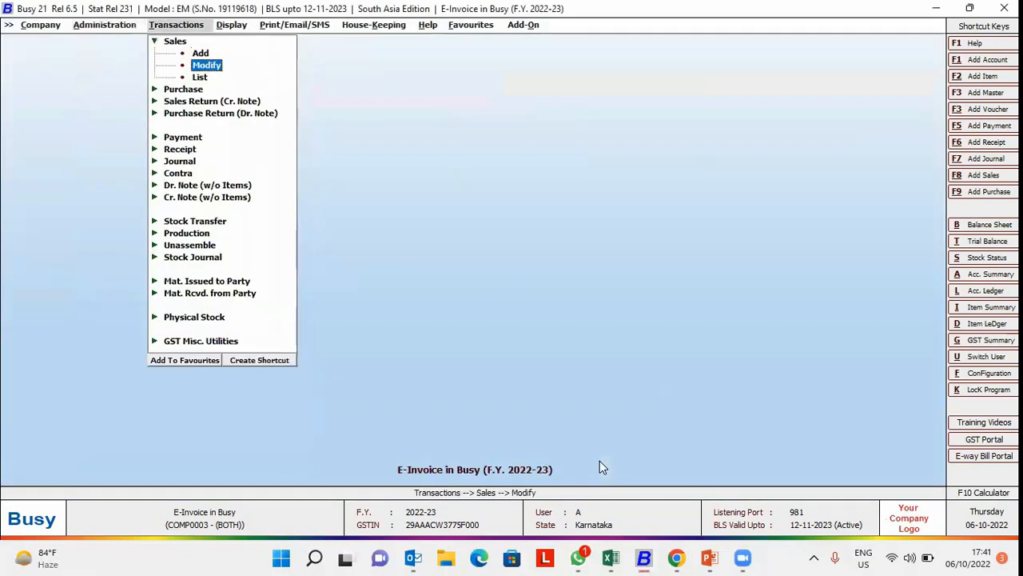
pyautogui.click(206, 64)
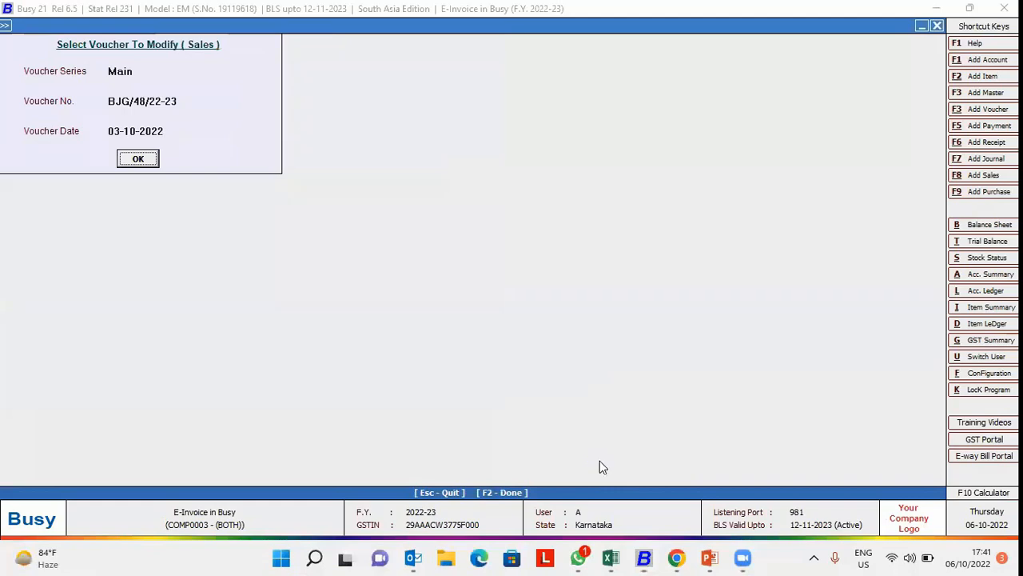
pyautogui.click(137, 158)
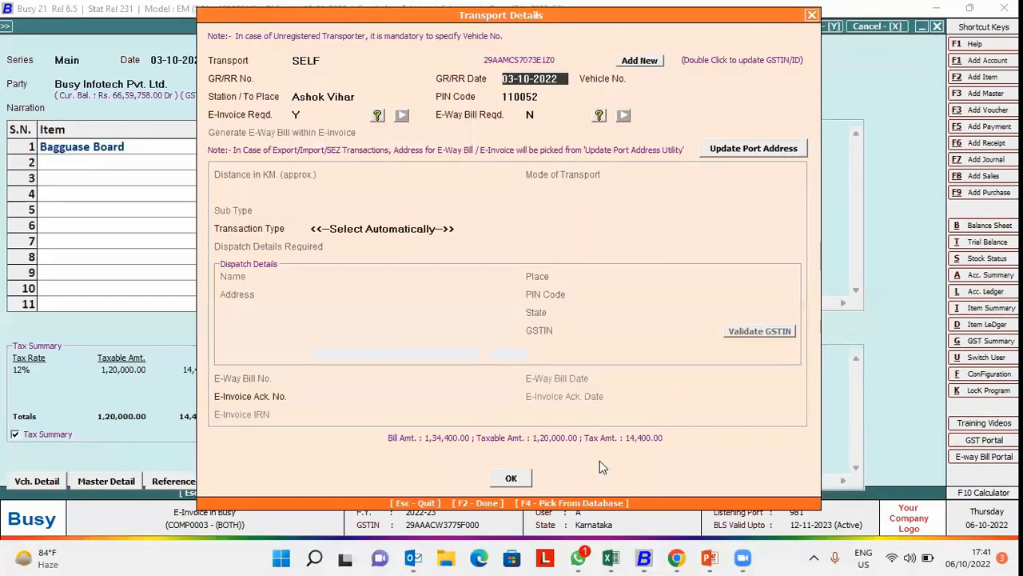
pyautogui.click(511, 478)
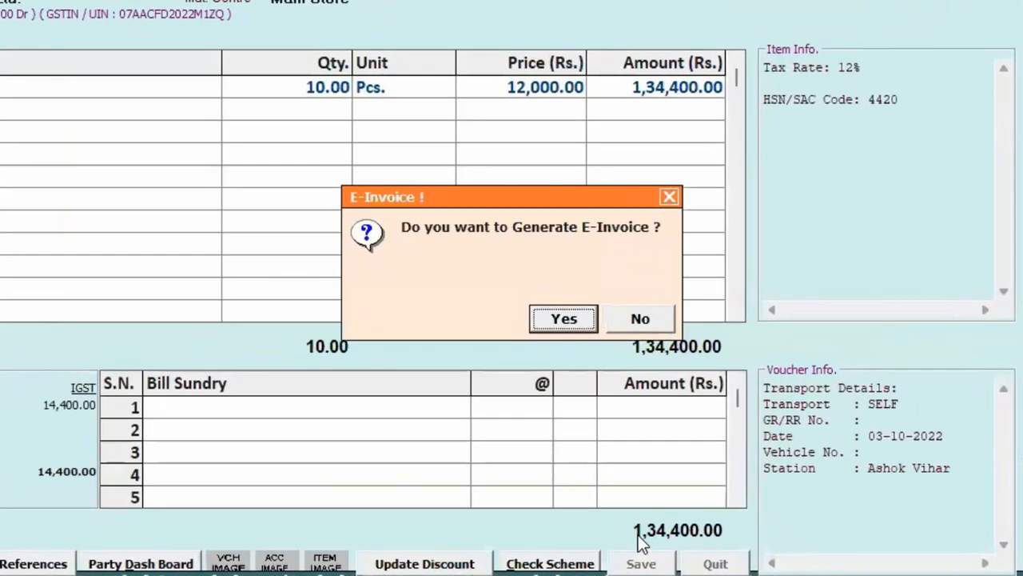